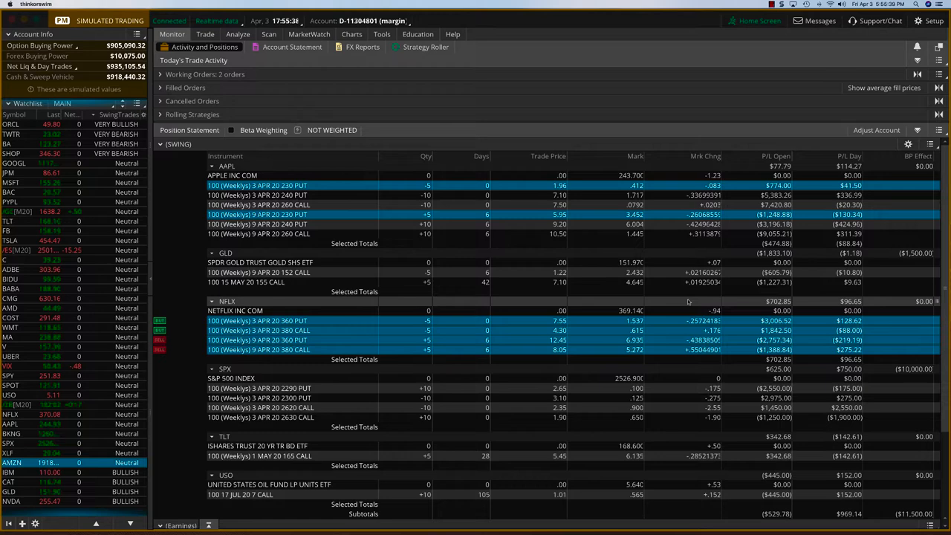
Load NFLX on the Analyze page to list its 360/380 option legs and chain.
left_click(238, 34)
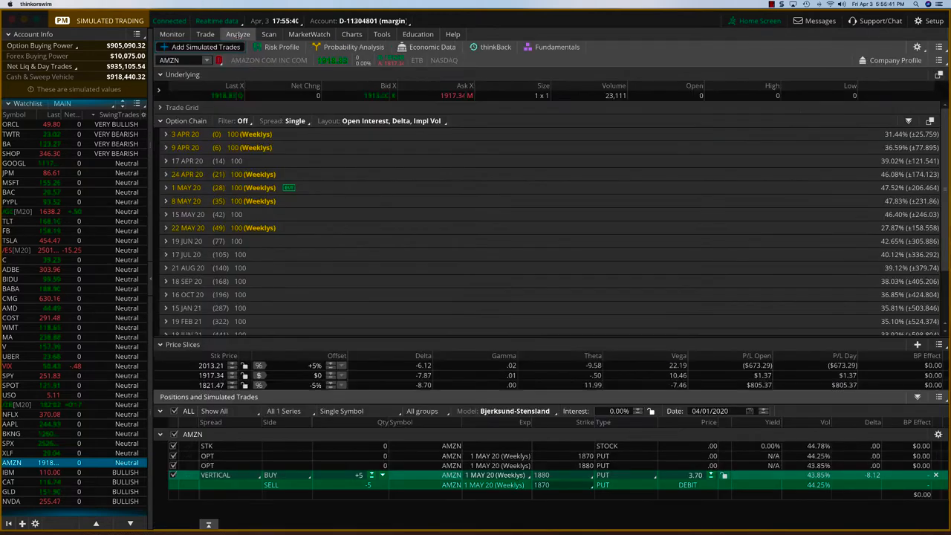
left_click(176, 60)
type("NFLX")
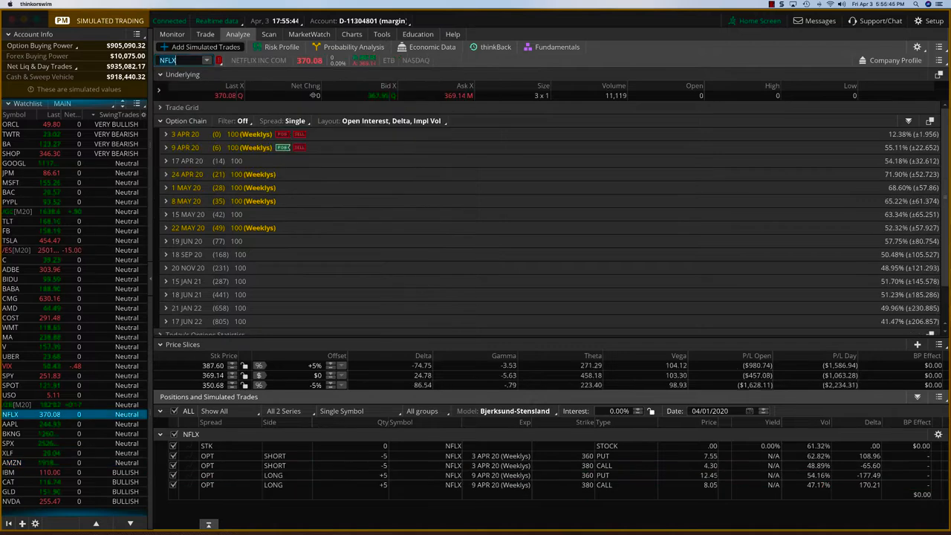
Chart the NFLX position's risk profile, then bring up the OptionTiger signals webpage.
left_click(283, 47)
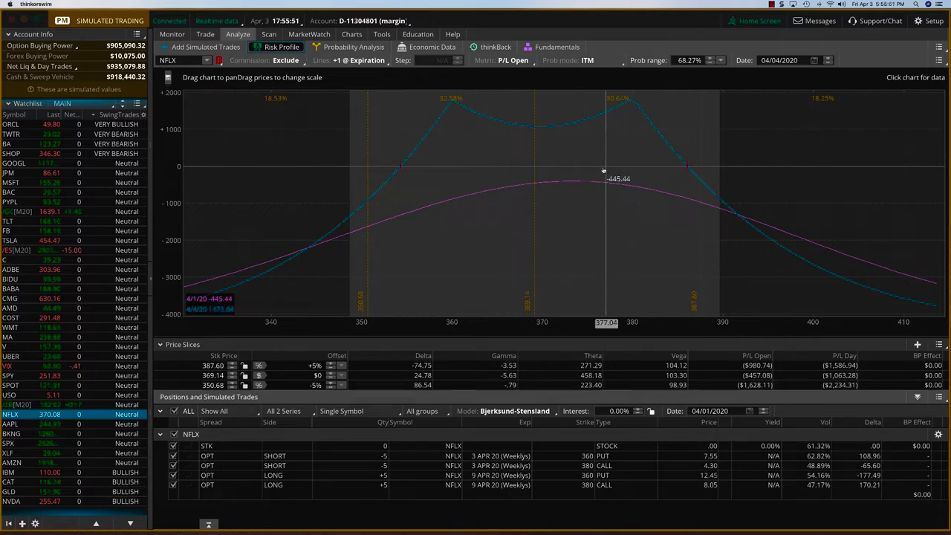
mouse_move(549, 162)
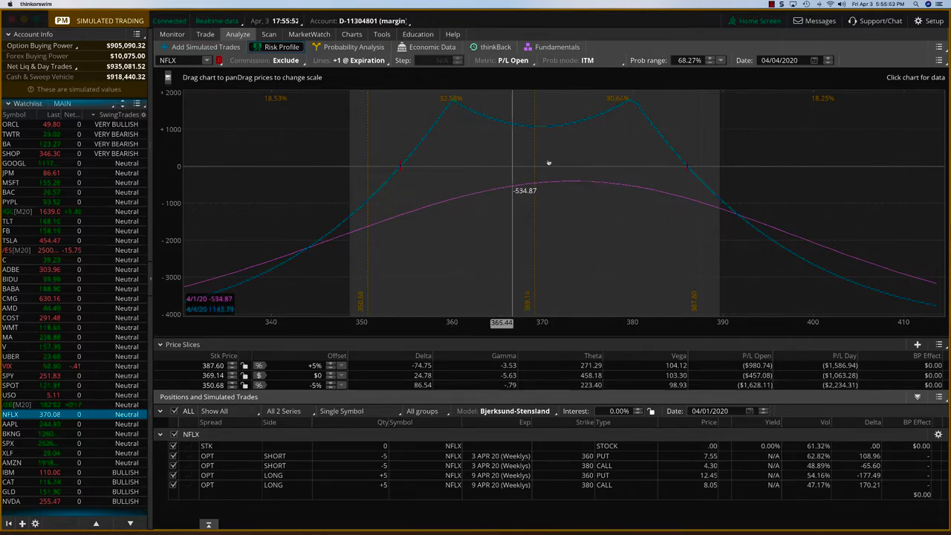
left_click(177, 34)
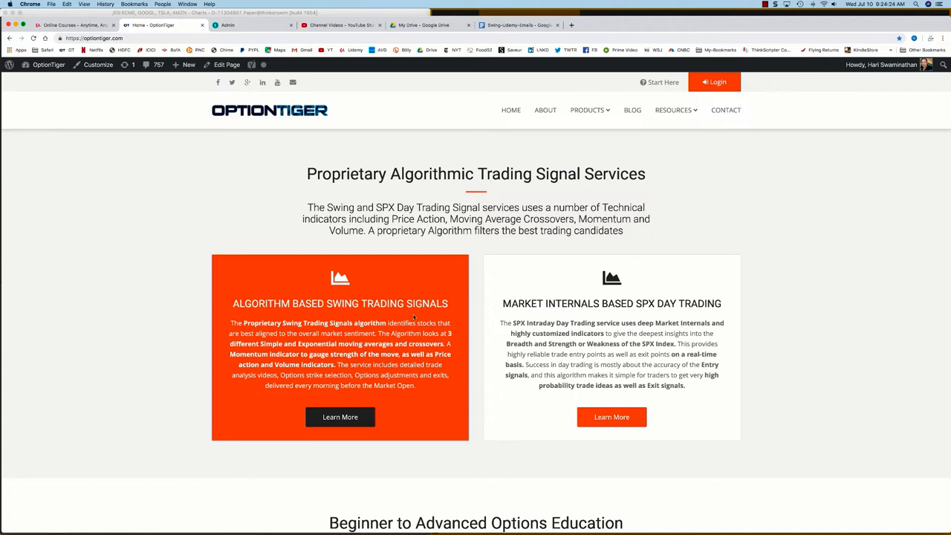
Open Learn More on the swing trading signals card and review its monthly and annual plans.
left_click(340, 417)
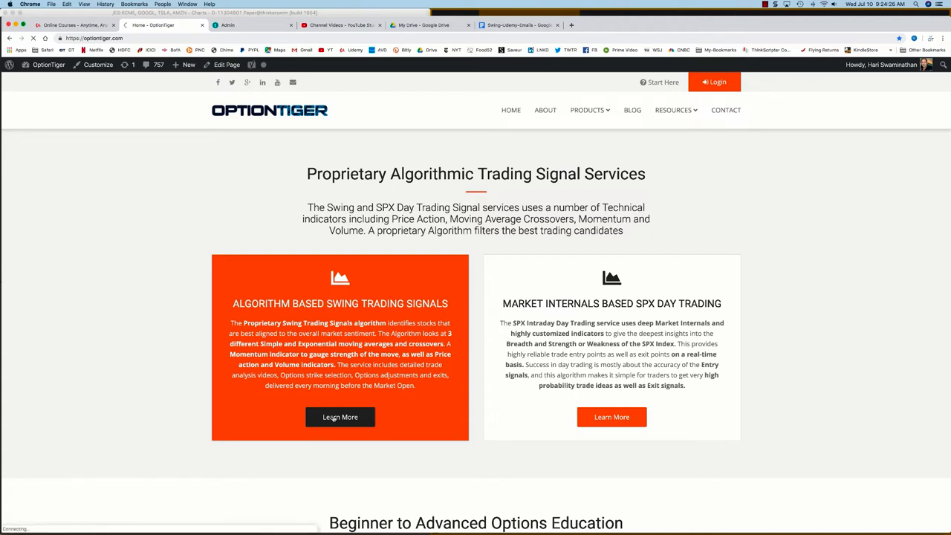
left_click(339, 417)
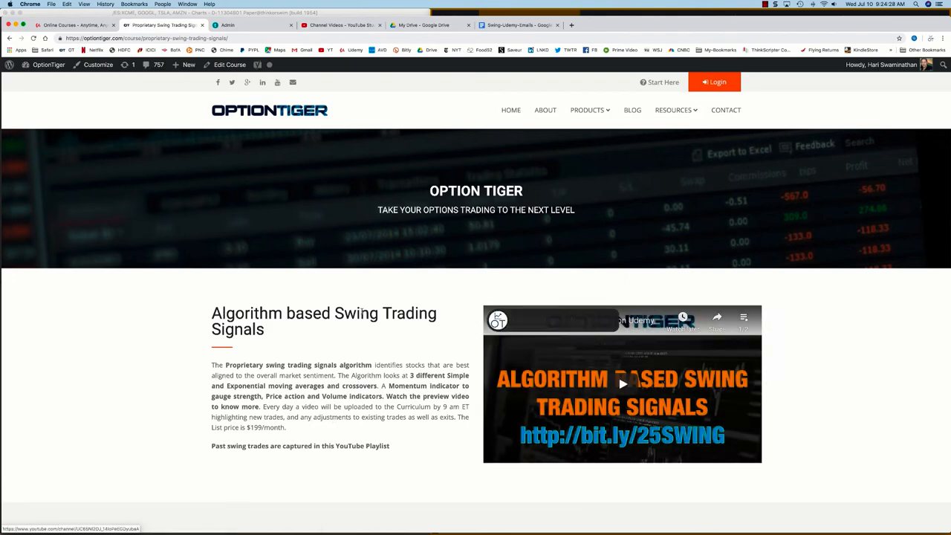
scroll("down", 3)
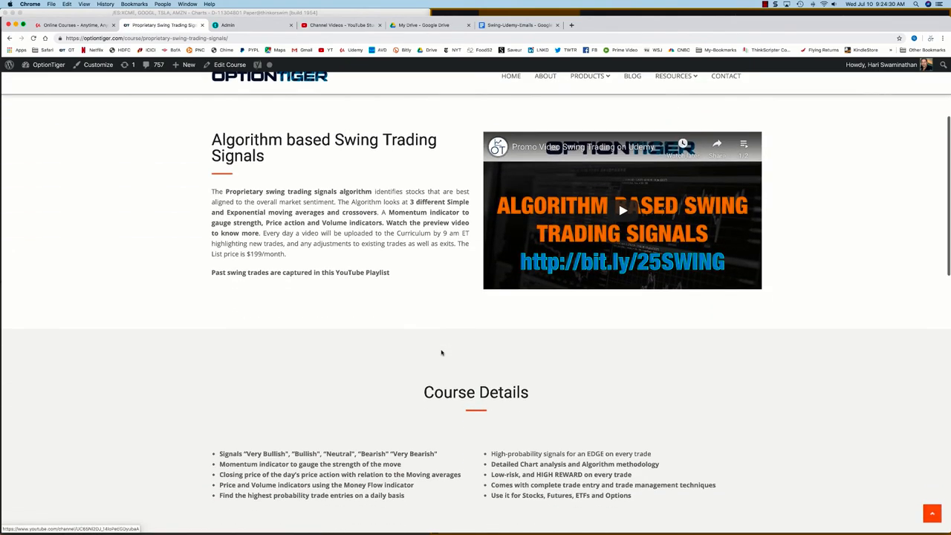
scroll("down", 3)
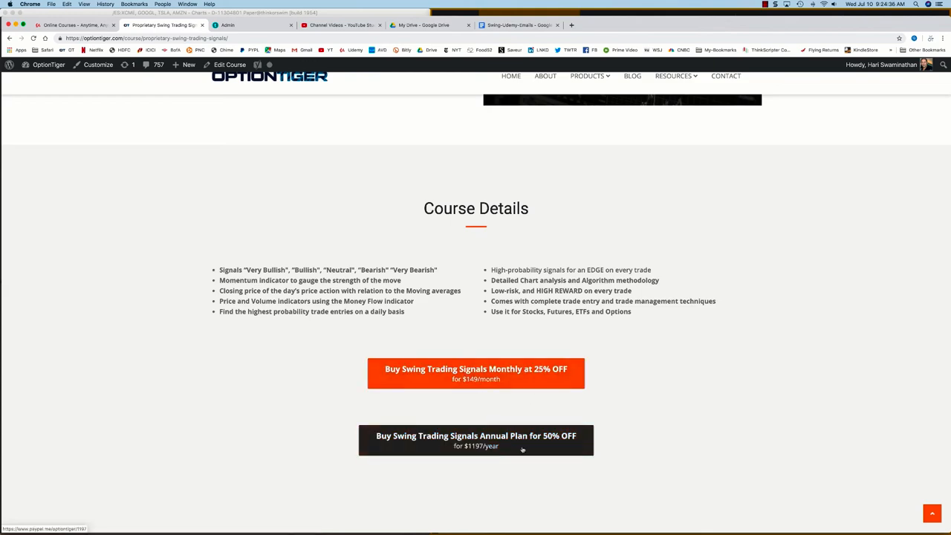
scroll("up", 3)
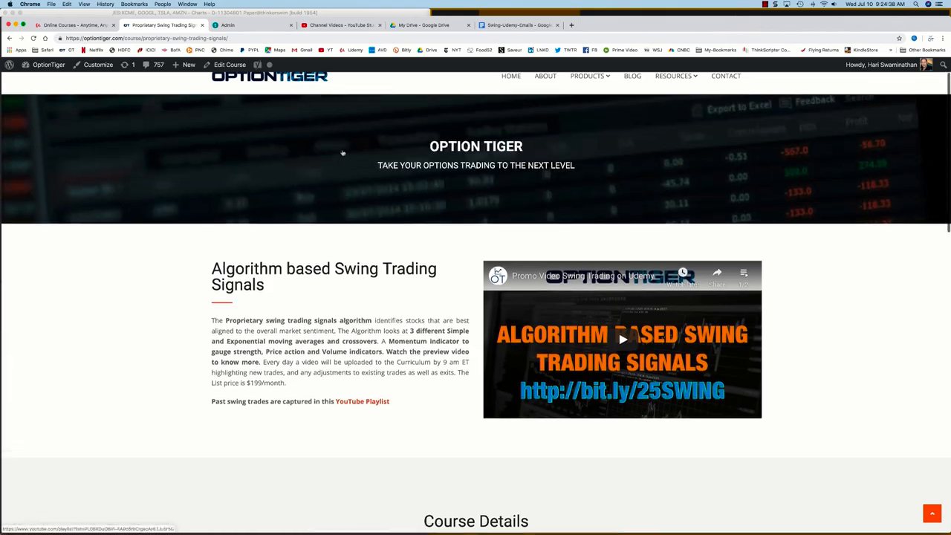